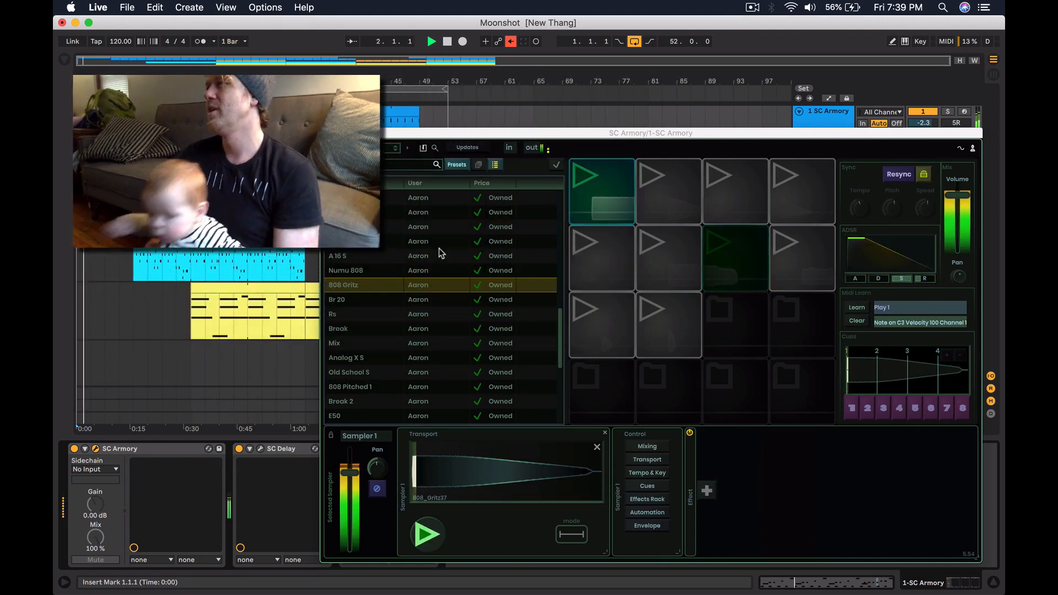
Load the Br 20 sample preset from the SC Armory preset browser
{"action": "left_click", "coordinate": [365, 299]}
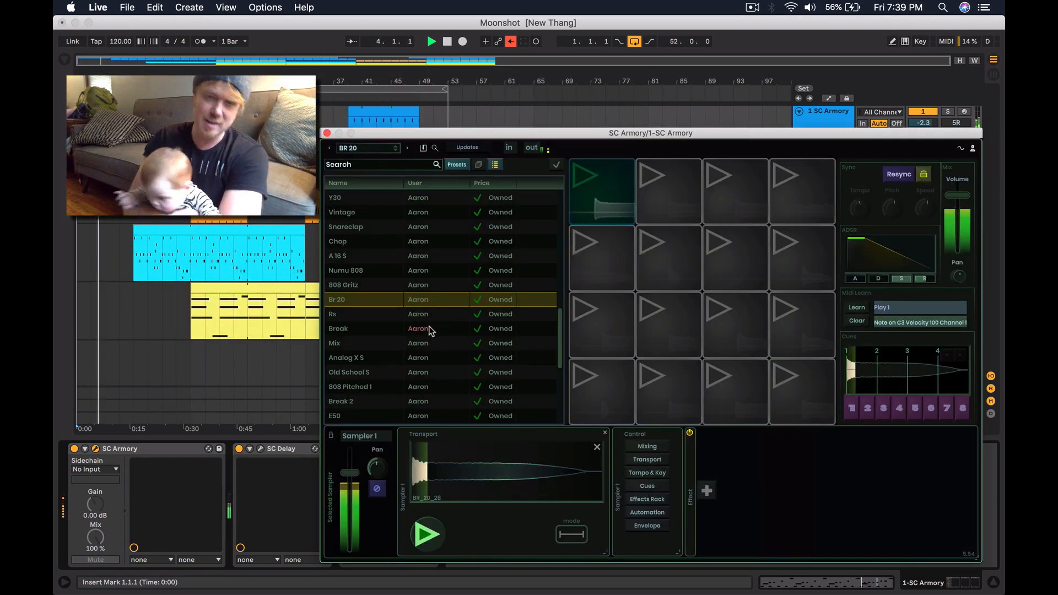
{"action": "left_click", "coordinate": [365, 328]}
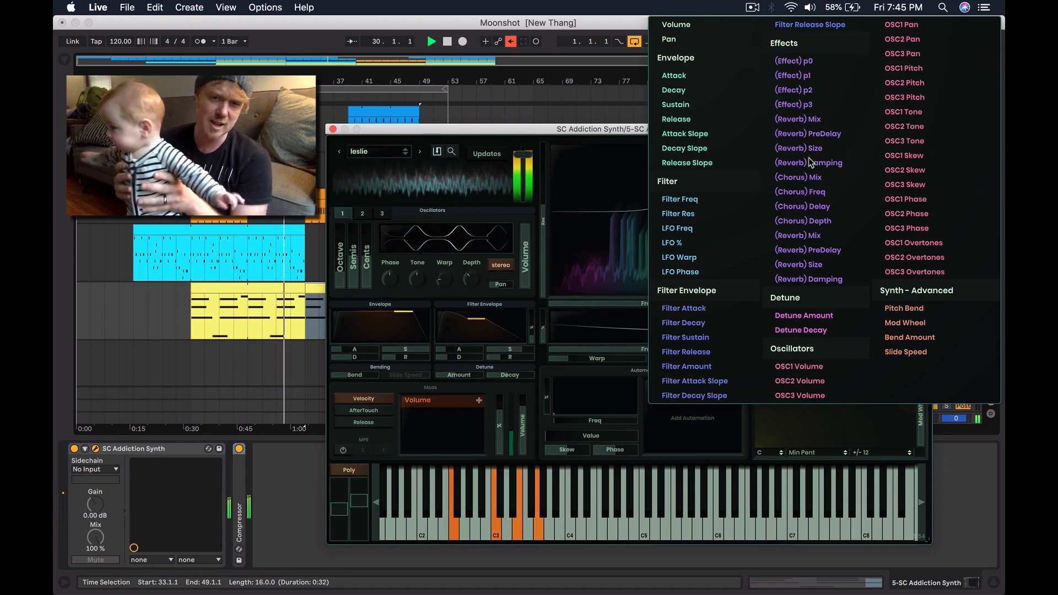
Choose a reverb parameter from SC Addiction Synth's assignable parameter list
{"action": "left_click", "coordinate": [798, 147]}
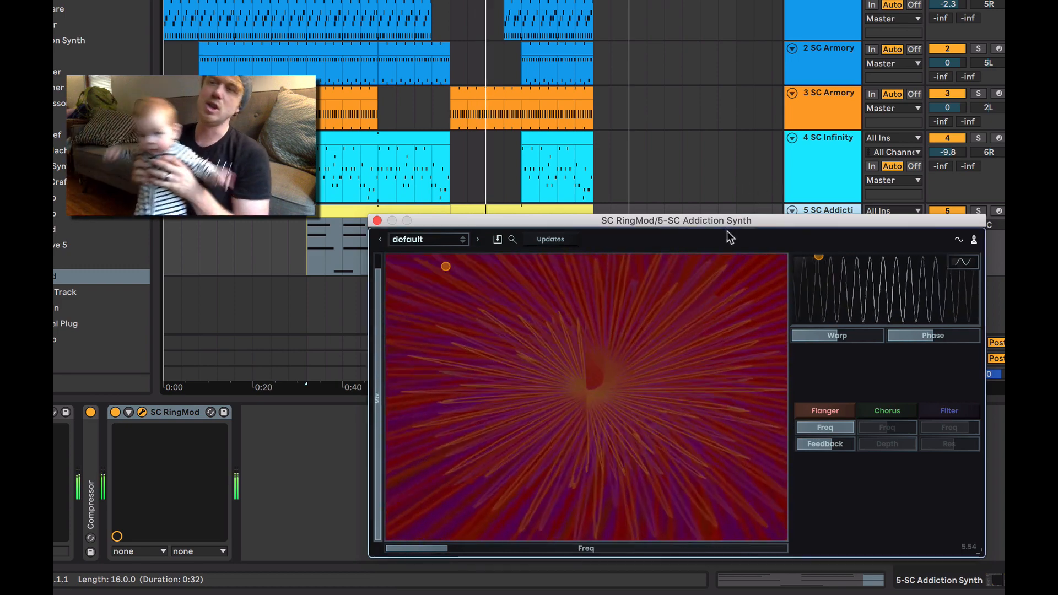
Reposition the plugin windows and lower Glitch Machine's Thru (dry) fader to -12 dB
{"action": "left_click_drag", "start_coordinate": [675, 220], "coordinate": [630, 238]}
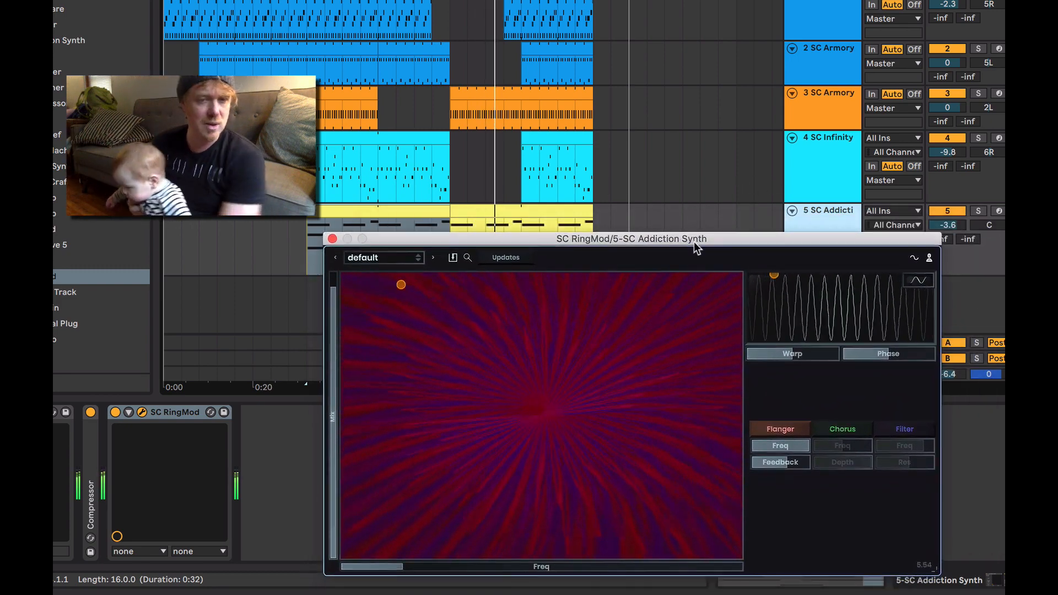
{"action": "left_click_drag", "start_coordinate": [402, 285], "coordinate": [513, 341]}
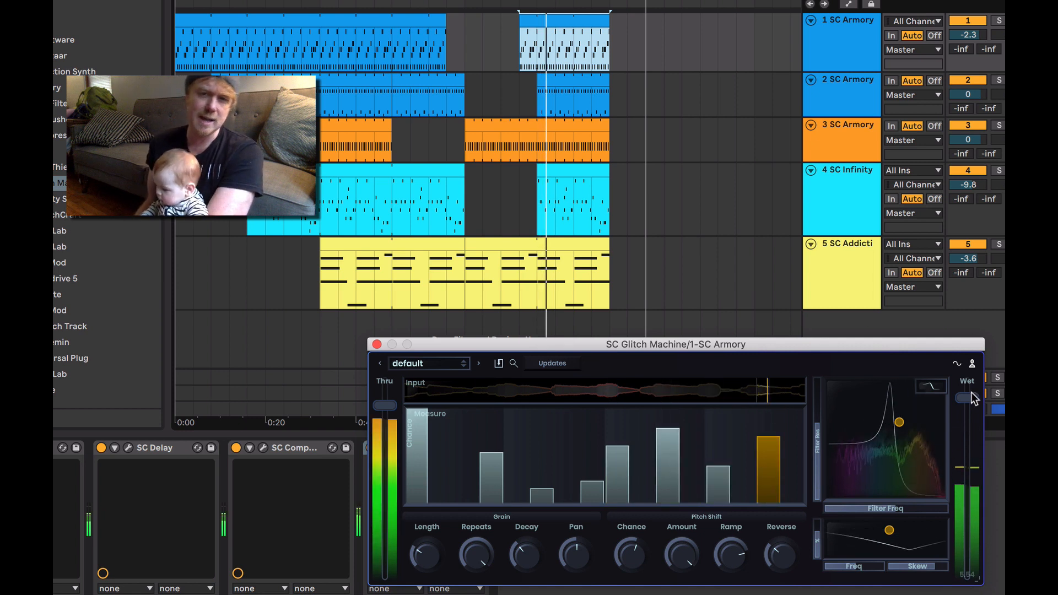
{"action": "left_click_drag", "start_coordinate": [385, 405], "coordinate": [385, 464]}
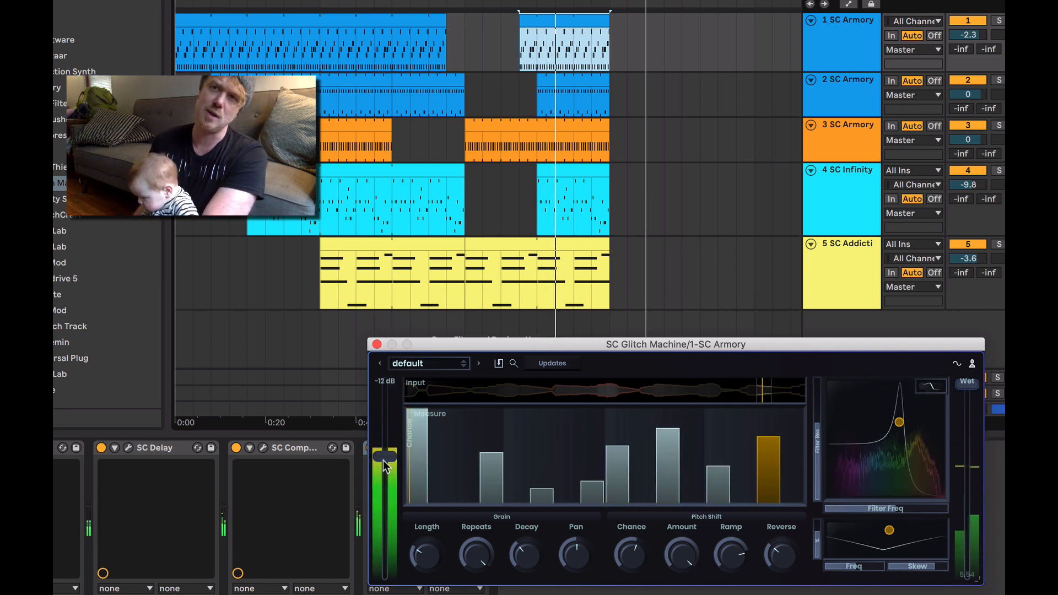